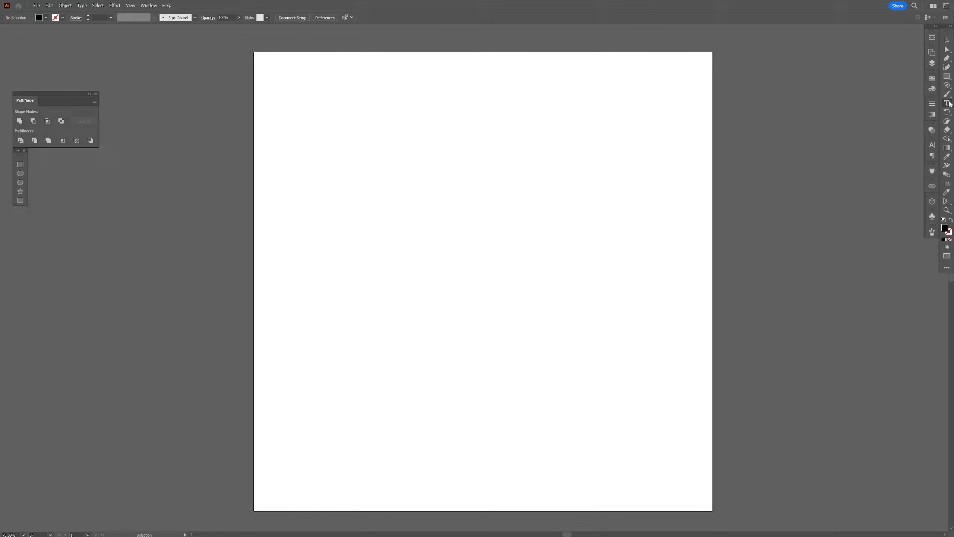
Type the bold italic PANTER VISION headline and convert it to outlines
{"action": "left_click", "coordinate": [448, 223]}
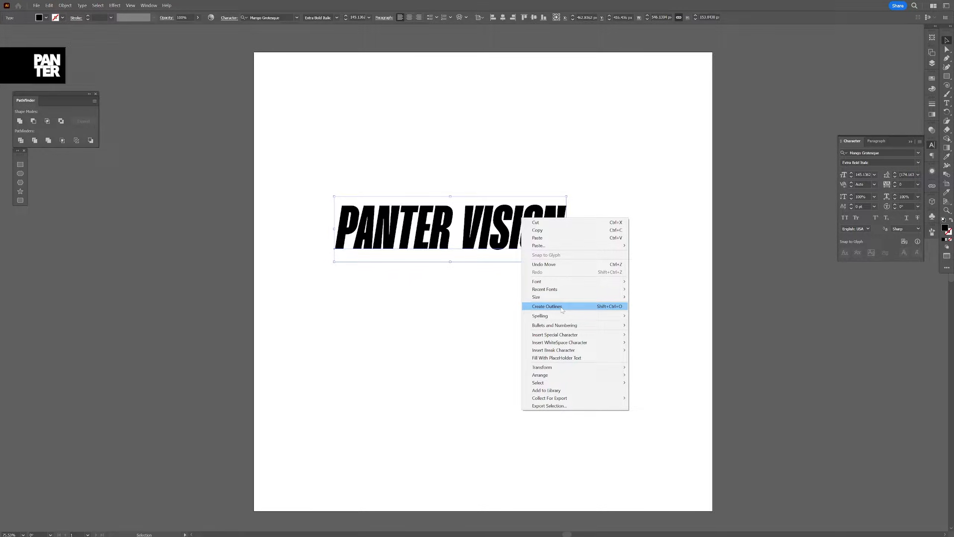
{"action": "left_click", "coordinate": [547, 307]}
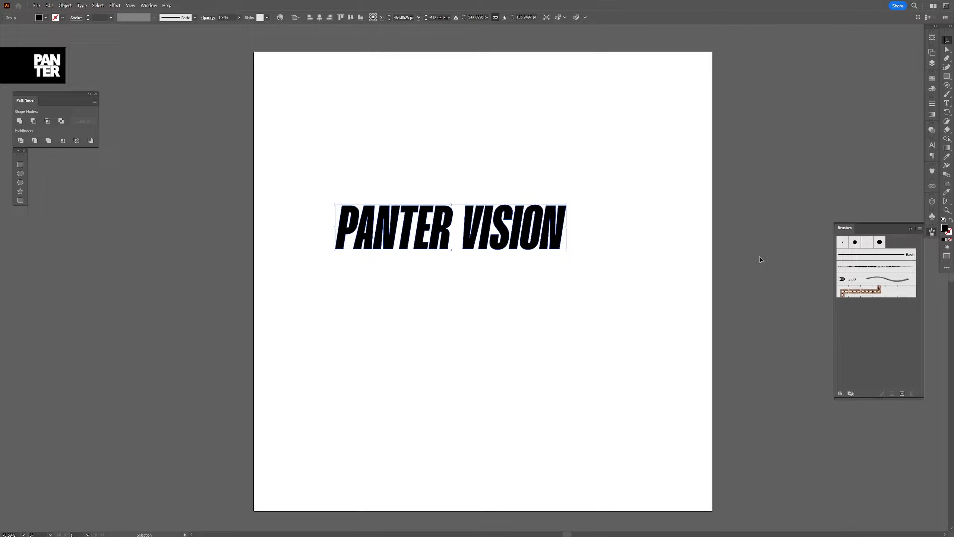
Turn the outlined PANTER VISION text into a pattern brush with default options
{"action": "left_click", "coordinate": [148, 6]}
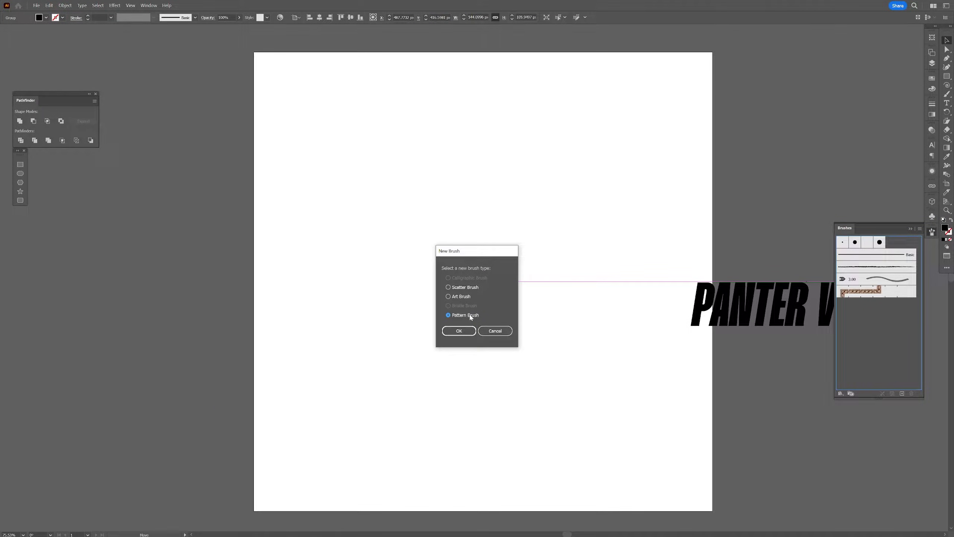
{"action": "left_click", "coordinate": [459, 331]}
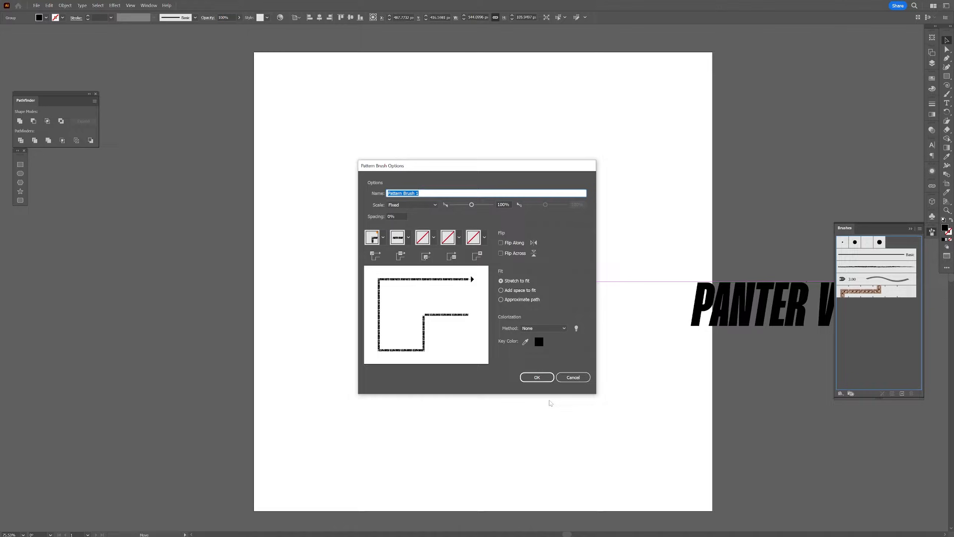
{"action": "left_click", "coordinate": [537, 378]}
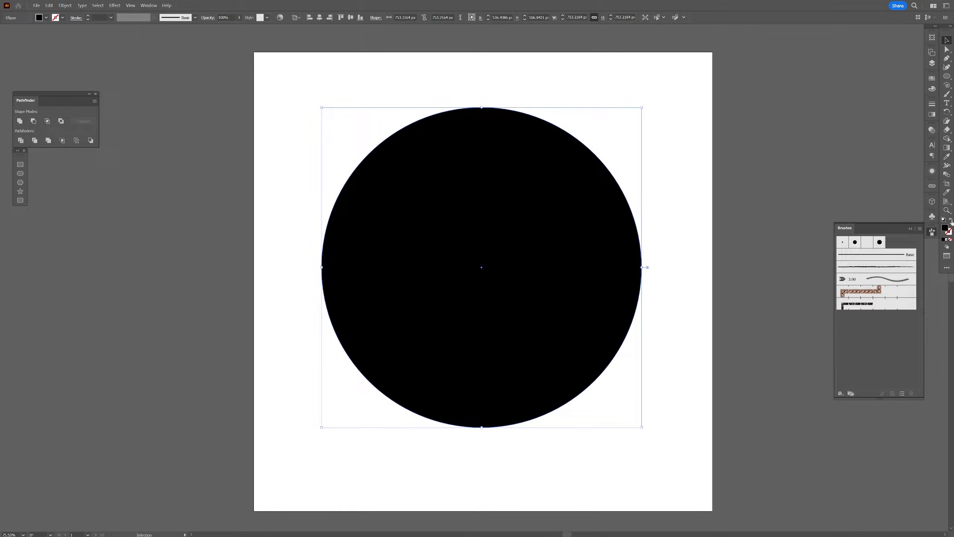
Swap the circle's fill to stroke and apply the PANTER VISION pattern brush
{"action": "left_click", "coordinate": [951, 232]}
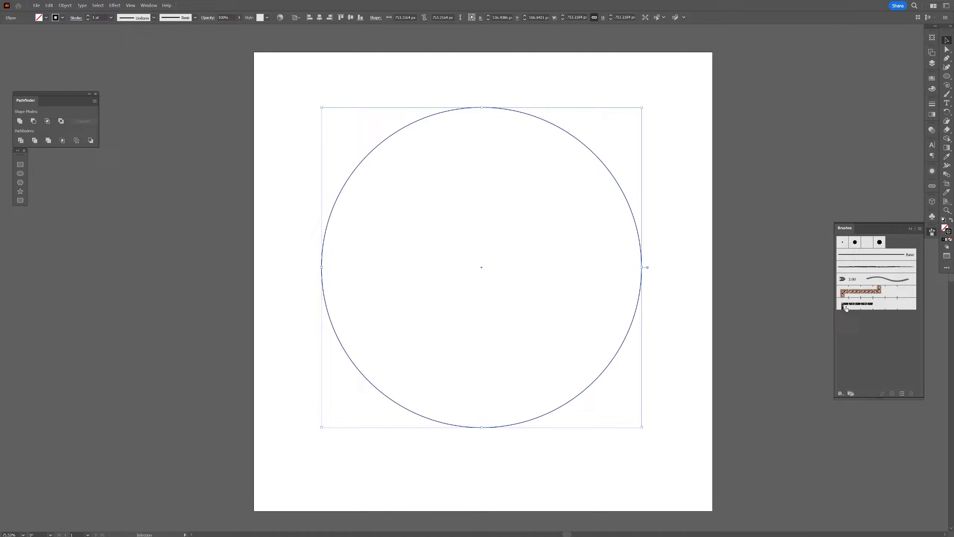
{"action": "left_click", "coordinate": [876, 304]}
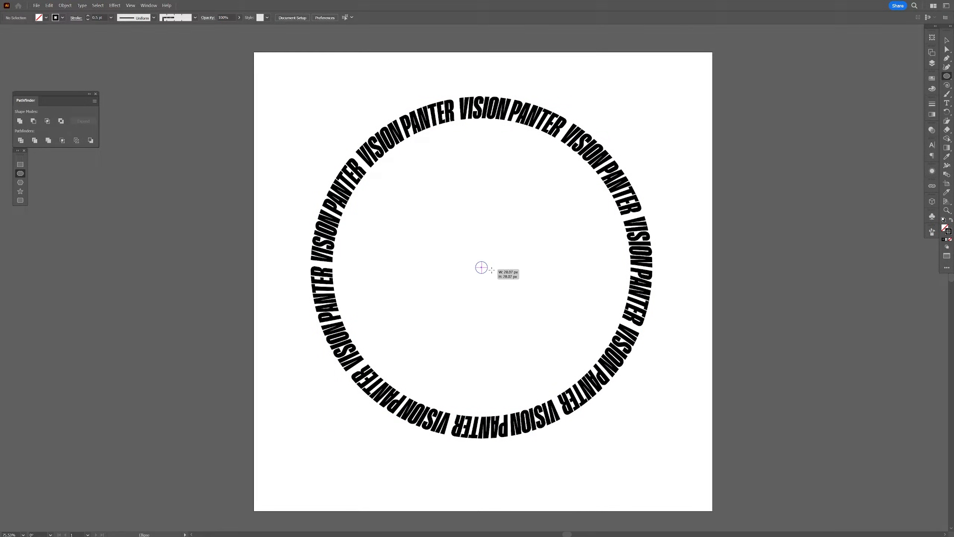
Copy the circle, give it a 57 pt gradient stroke, and send it to the back
{"action": "left_click_drag", "start_coordinate": [481, 268], "coordinate": [641, 284]}
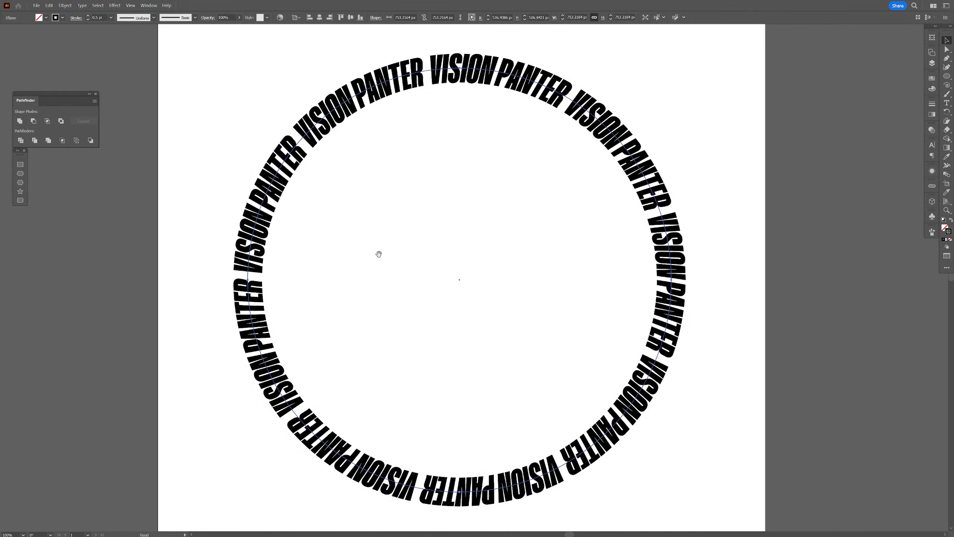
{"action": "left_click", "coordinate": [98, 18]}
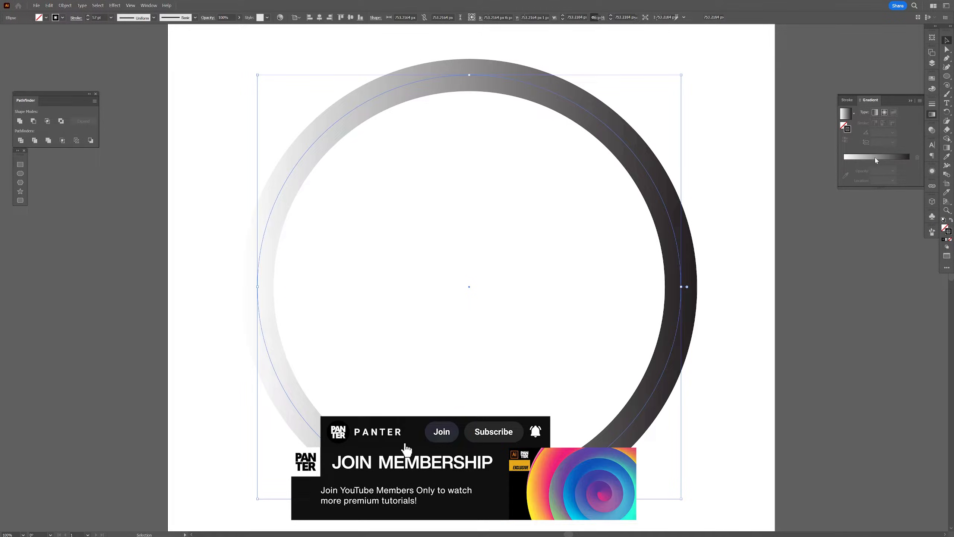
{"action": "left_click", "coordinate": [883, 132]}
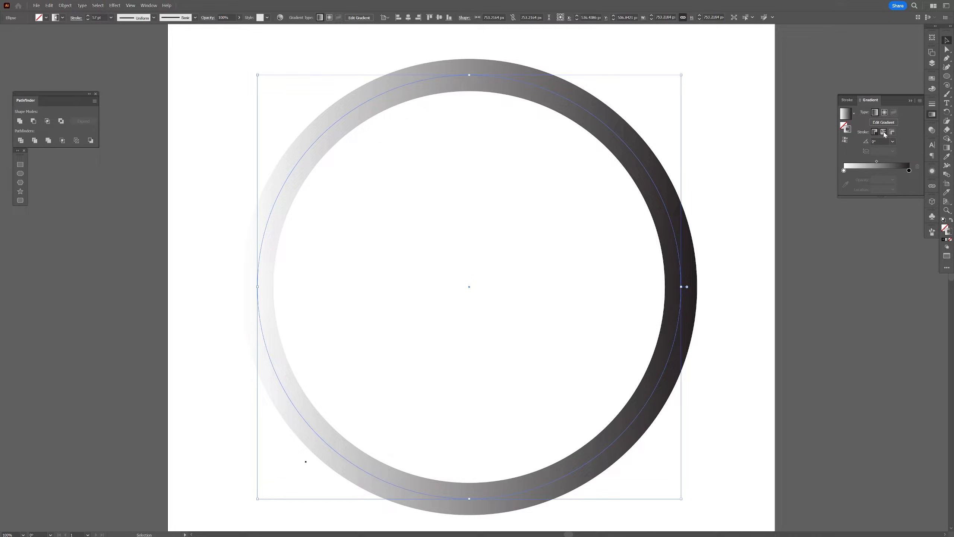
{"action": "right_click", "coordinate": [675, 213]}
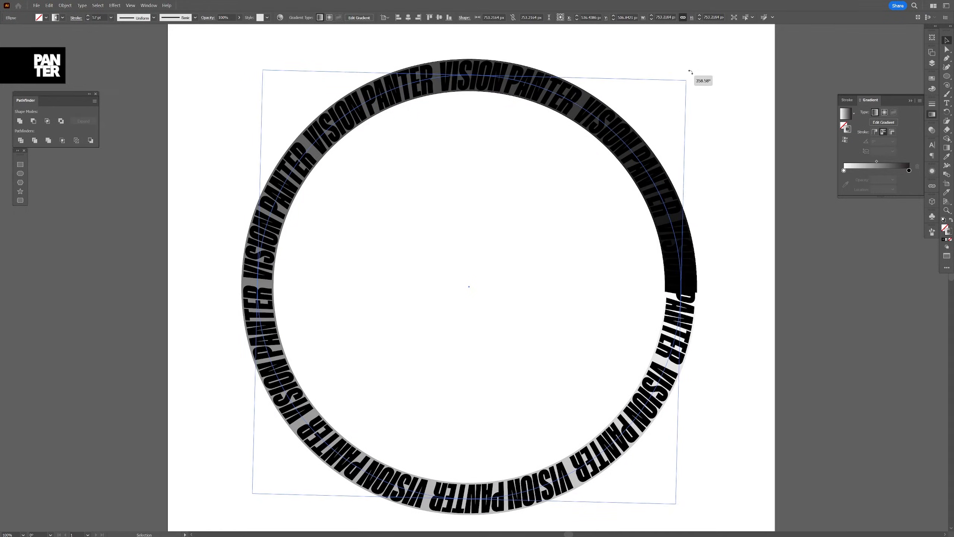
Rotate the gradient ring with its dark side upper right and group it with the text ring
{"action": "left_click_drag", "start_coordinate": [690, 72], "coordinate": [688, 65]}
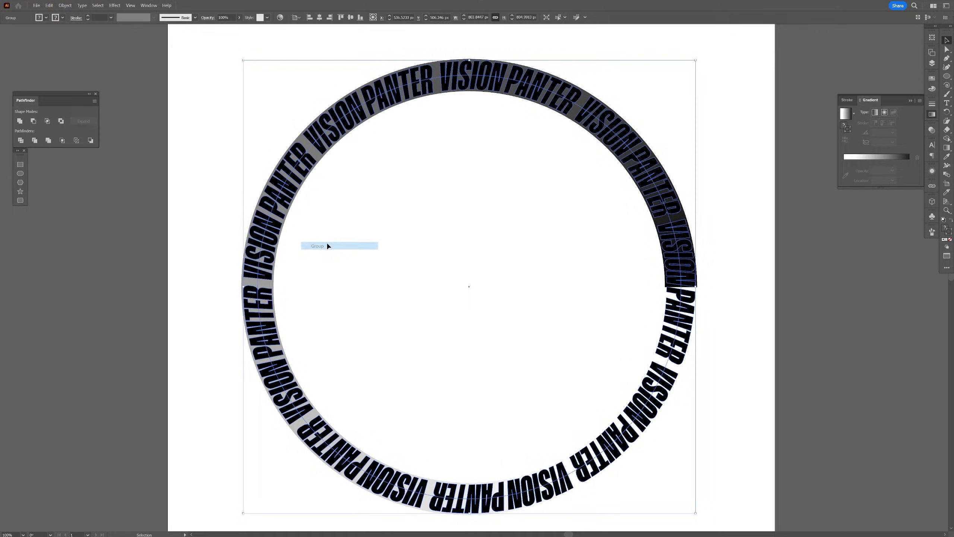
{"action": "left_click", "coordinate": [115, 5]}
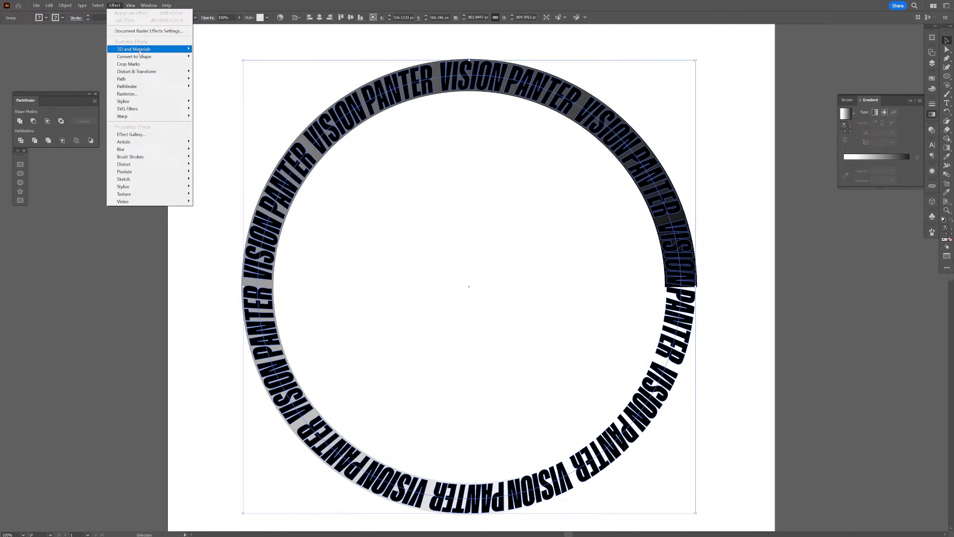
Add a Transform effect with 87% scale, 15° rotation and 33 copies
{"action": "left_click", "coordinate": [136, 71]}
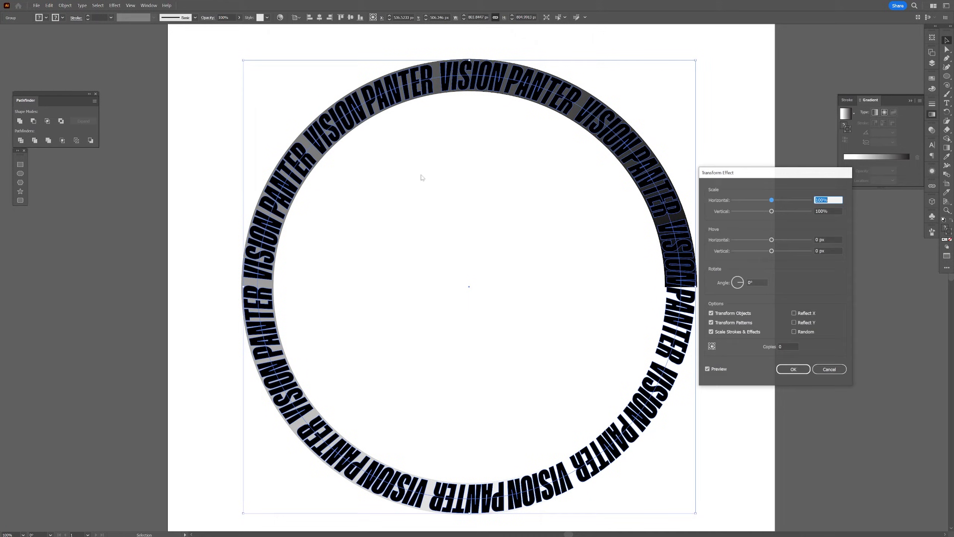
{"action": "left_click", "coordinate": [789, 346]}
{"action": "type", "text": "12"}
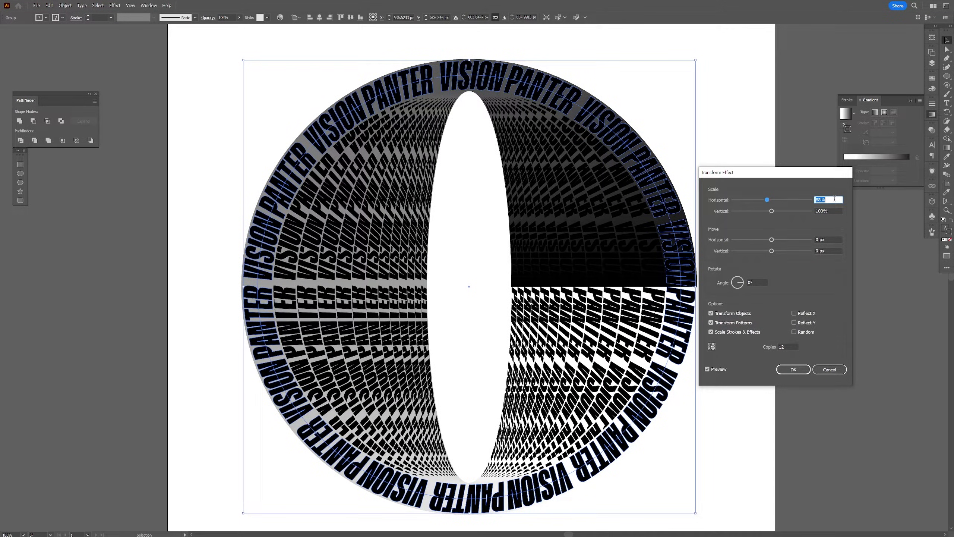
{"action": "left_click", "coordinate": [828, 211]}
{"action": "type", "text": "87"}
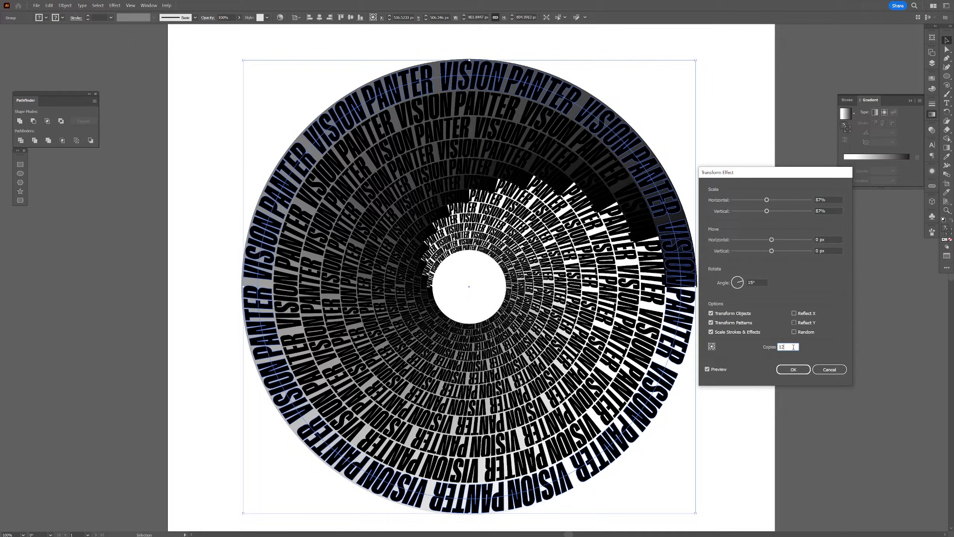
{"action": "type", "text": "33"}
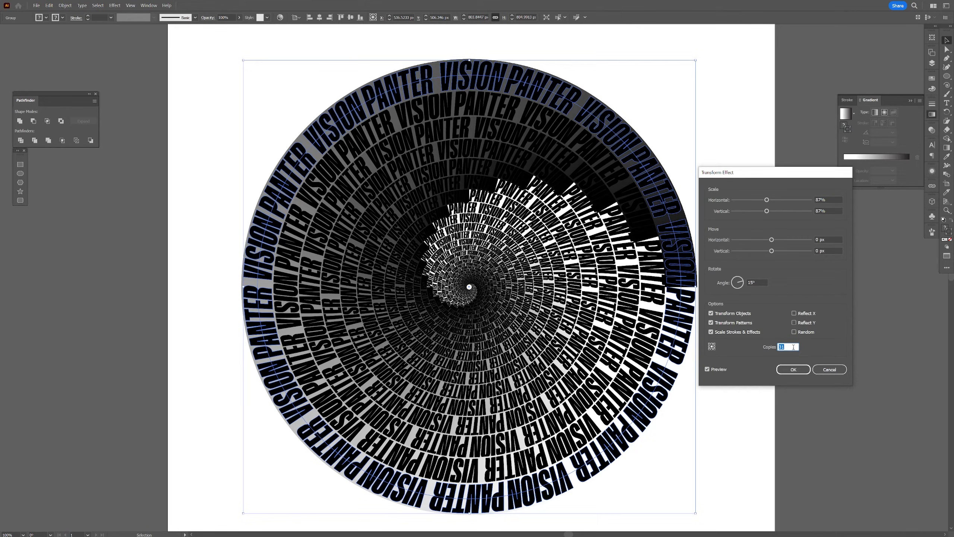